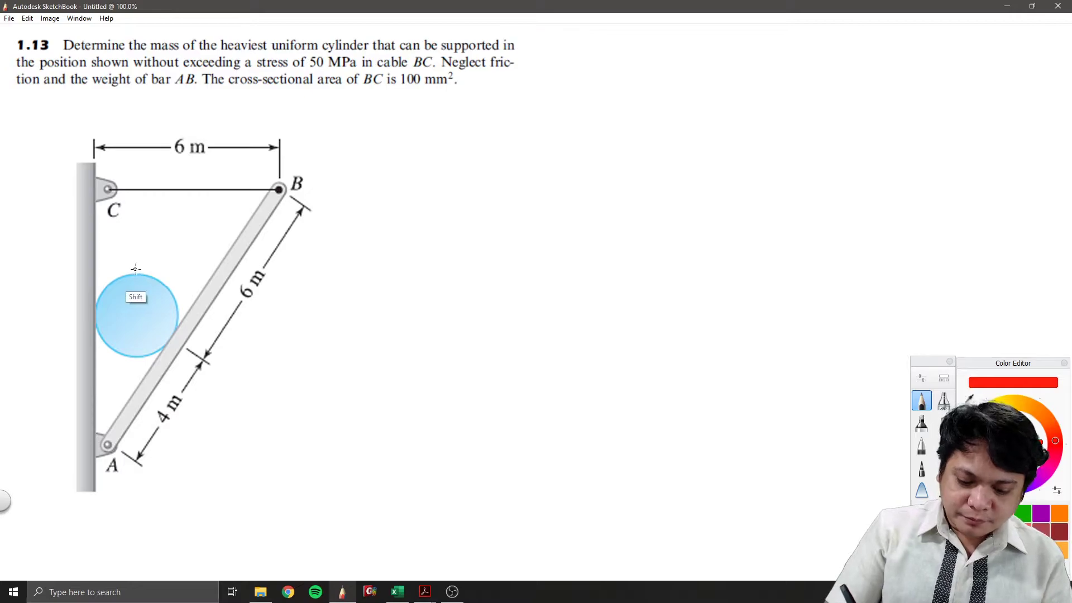
Draw centre reference lines through the cylinder and the contact force line toward the bar.
{"action": "left_click_drag", "start_coordinate": [137, 267], "coordinate": [136, 322]}
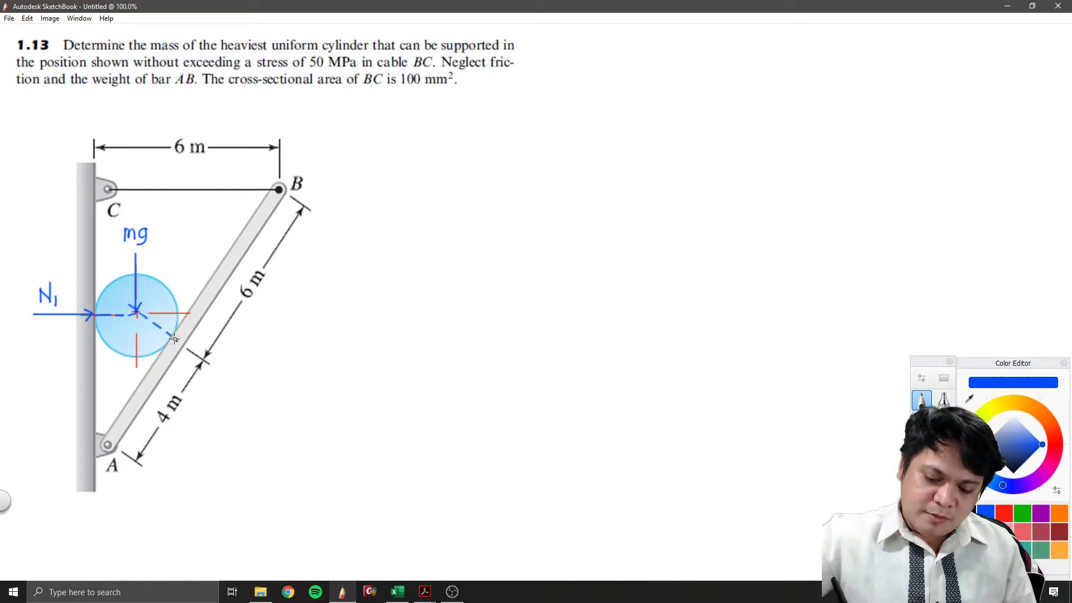
{"action": "left_click_drag", "start_coordinate": [174, 335], "coordinate": [228, 376]}
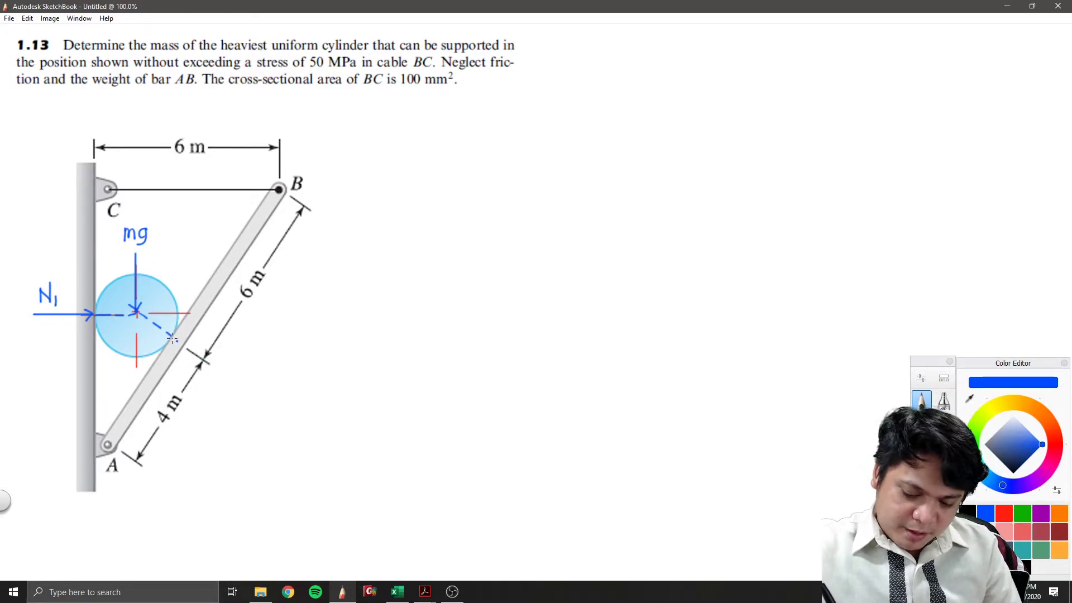
Draw the N₂ force arrow normal to the bar and label it N₂.
{"action": "left_click_drag", "start_coordinate": [173, 337], "coordinate": [229, 379]}
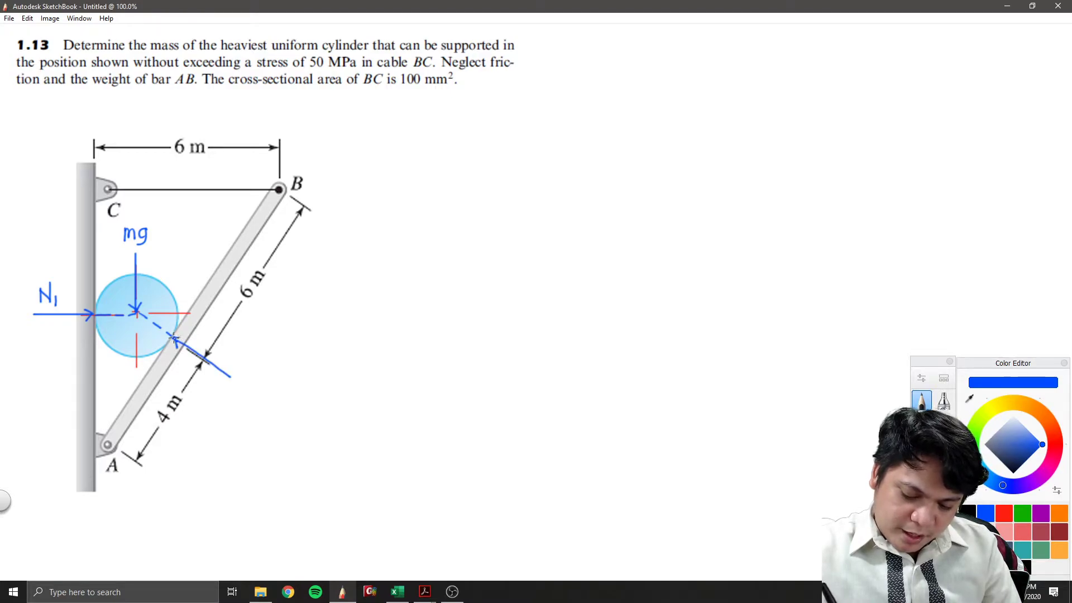
{"action": "type", "text": "N₂"}
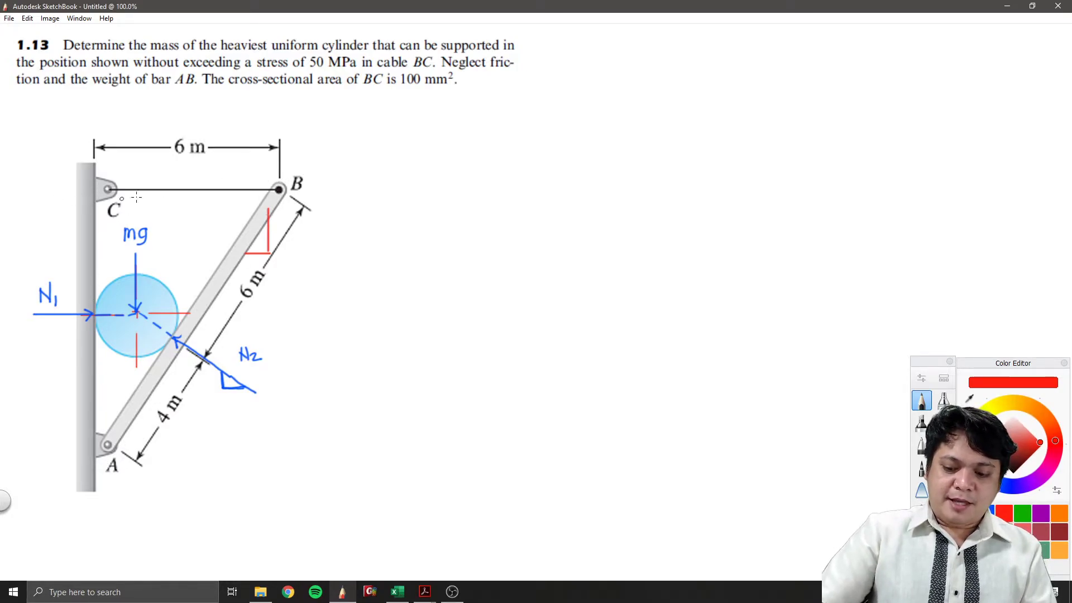
{"action": "mouse_move", "coordinate": [292, 143]}
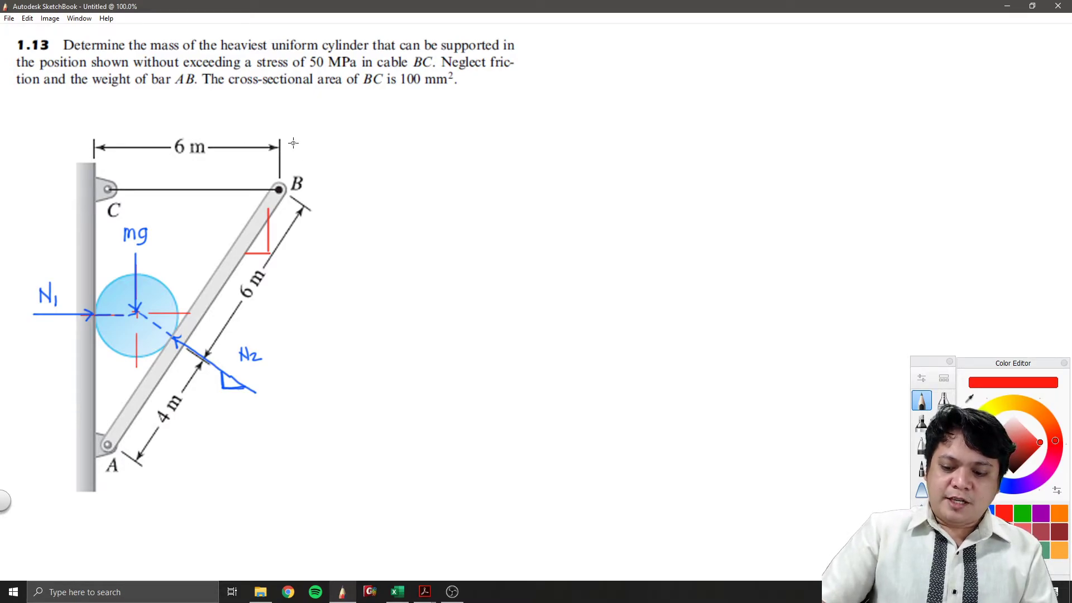
{"action": "mouse_move", "coordinate": [146, 470]}
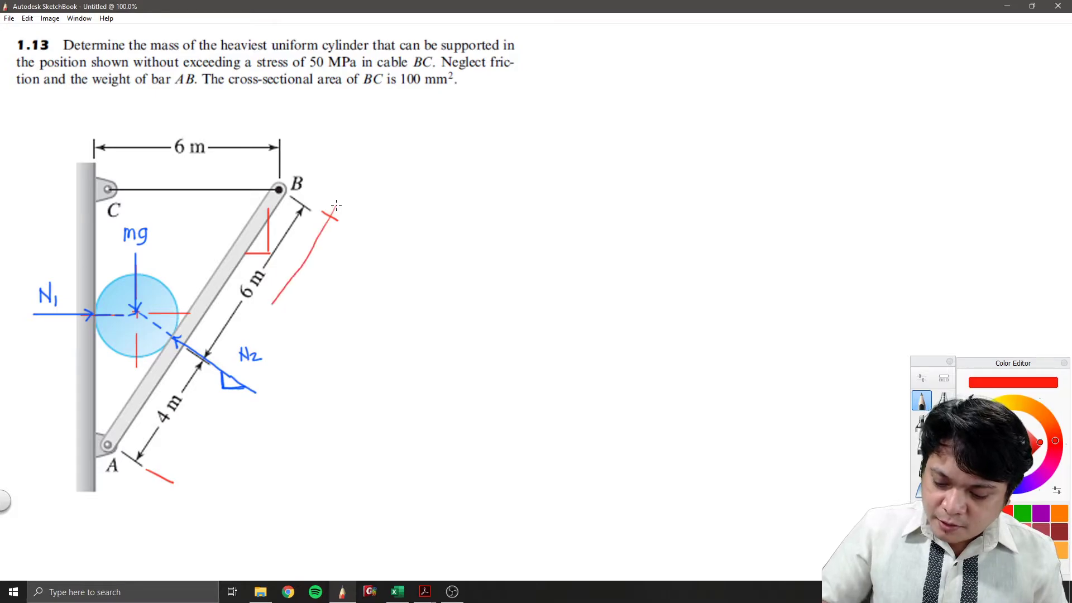
Extend the red dimension line along bar AB and draw a straight vertical AC dimension line.
{"action": "left_click_drag", "start_coordinate": [335, 213], "coordinate": [157, 486]}
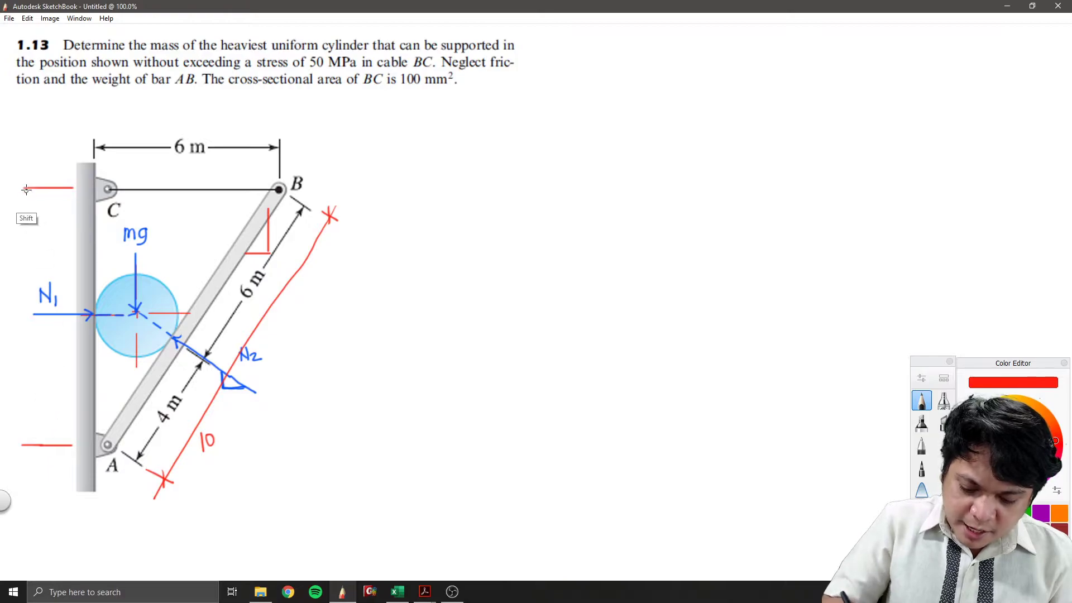
{"action": "left_click_drag", "start_coordinate": [27, 188], "coordinate": [27, 444]}
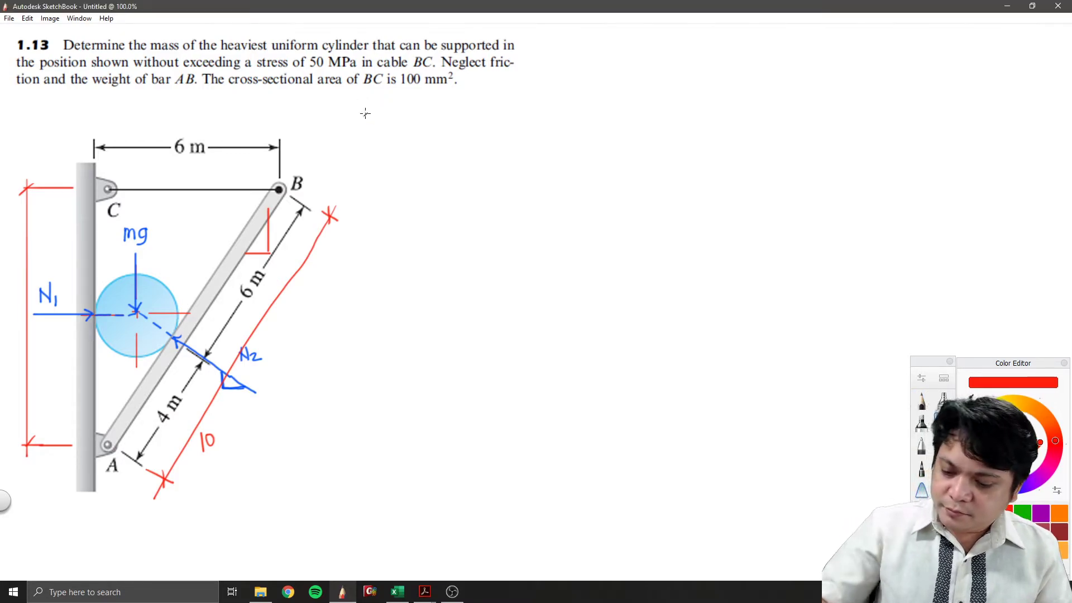
Handwrite AC = √(10² − 6²) = 8 m in red.
{"action": "type", "text": "AC = √10²"}
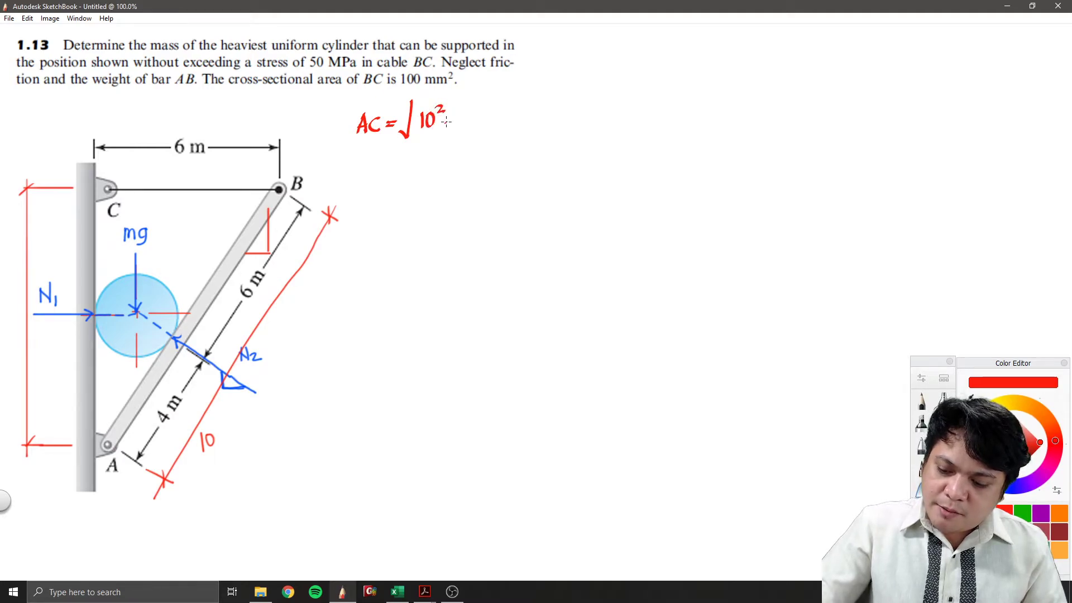
{"action": "type", "text": "-6^2"}
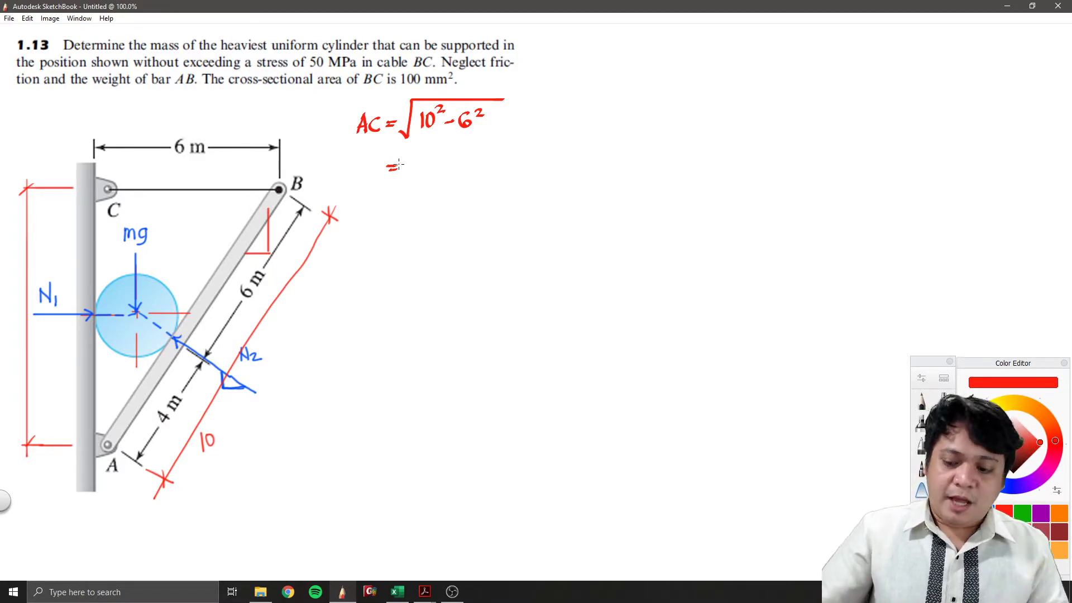
{"action": "type", "text": "8m"}
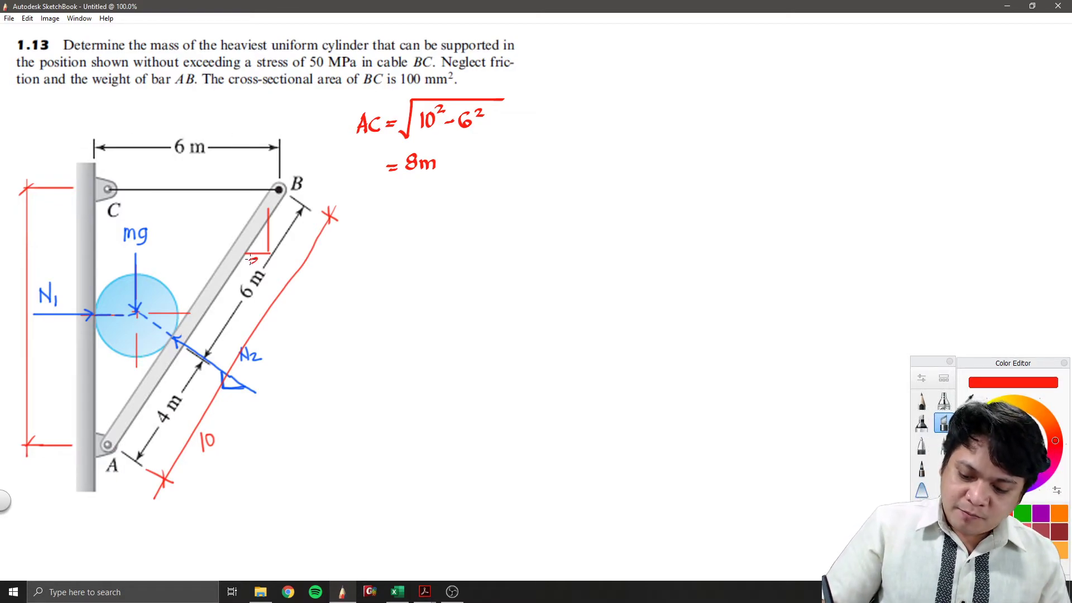
Label both slope triangles with sides 3, 4 and 5 using red and blue ink.
{"action": "left_click", "coordinate": [253, 263]}
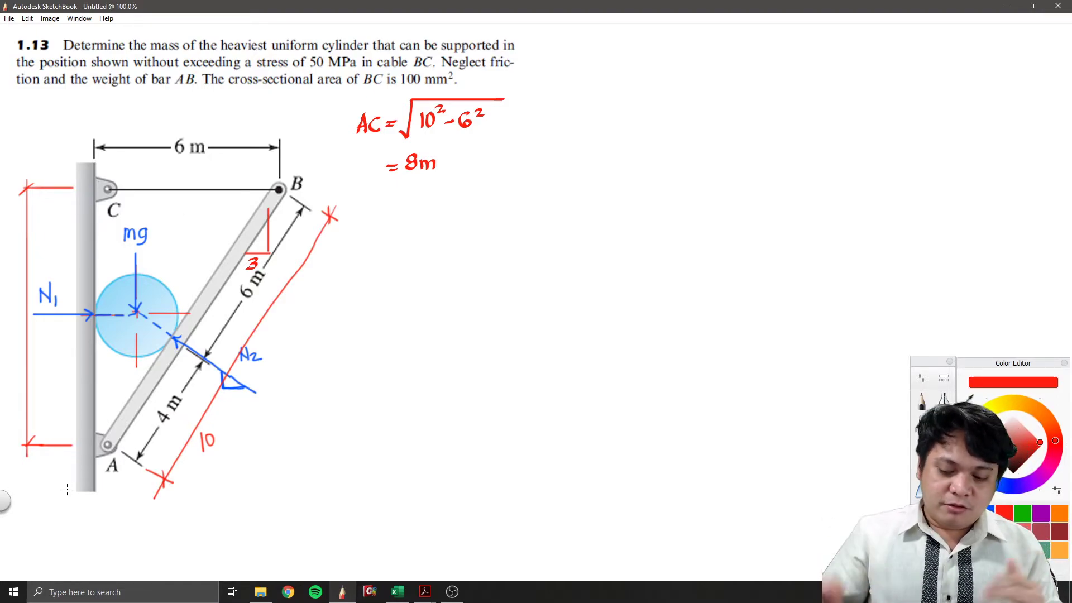
{"action": "type", "text": "4"}
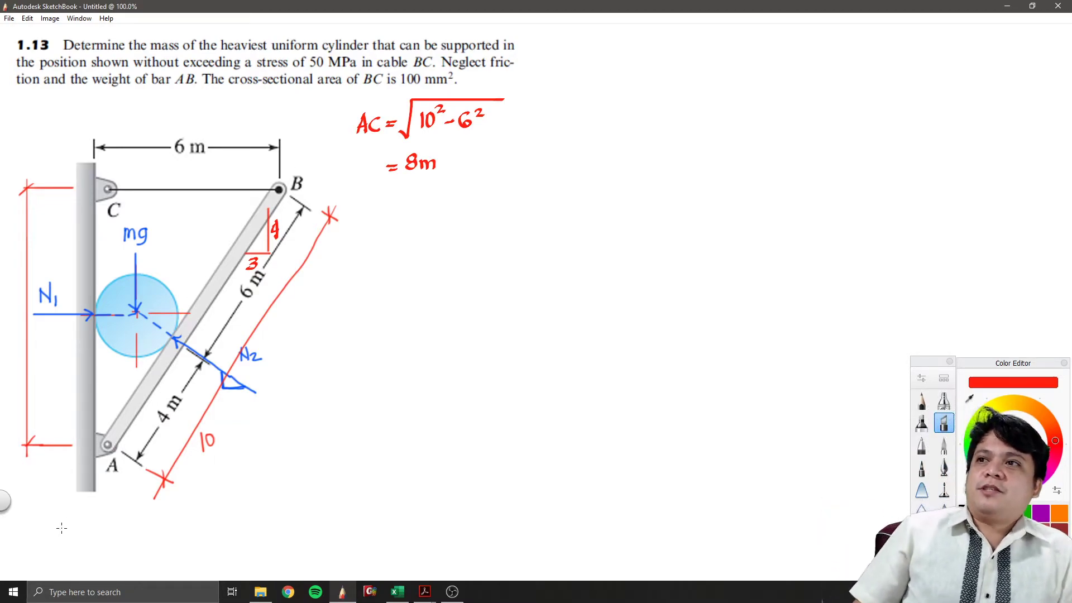
{"action": "left_click", "coordinate": [232, 222]}
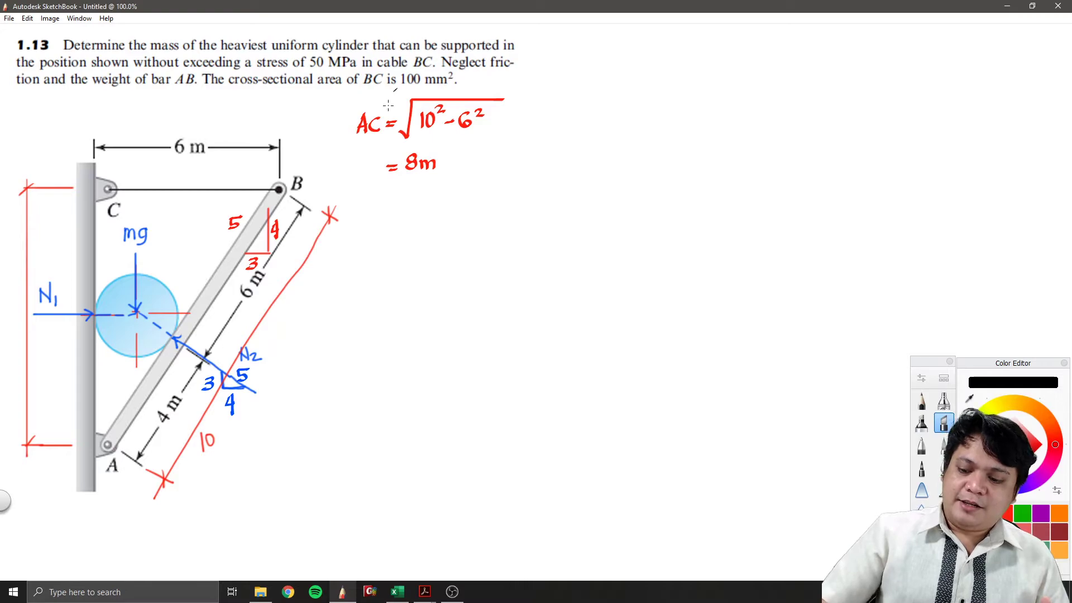
Handwrite 'Using FBD of cylinder: ΣFv = 0, 3/5 N₂ − mg = 0, N₂ = 5/3 mg'.
{"action": "type", "text": "Using Fi"}
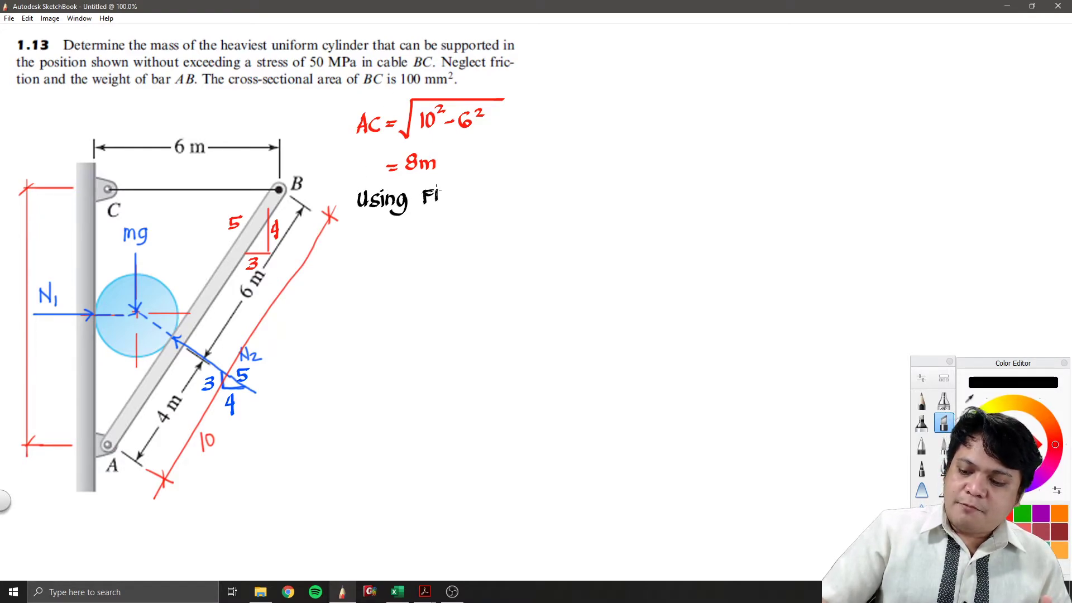
{"action": "type", "text": "FBD of"}
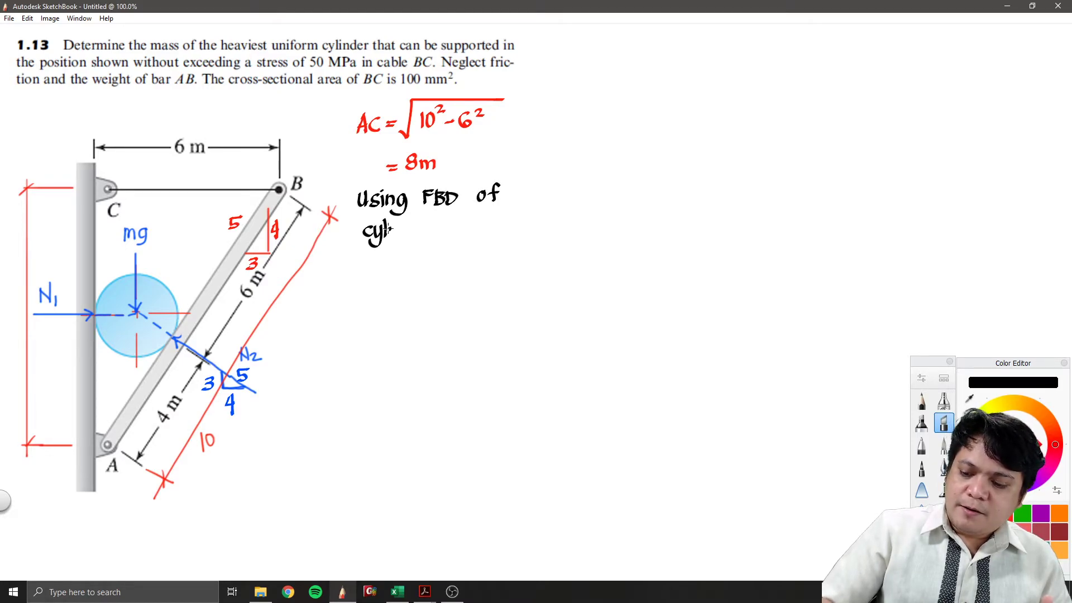
{"action": "type", "text": "inder:"}
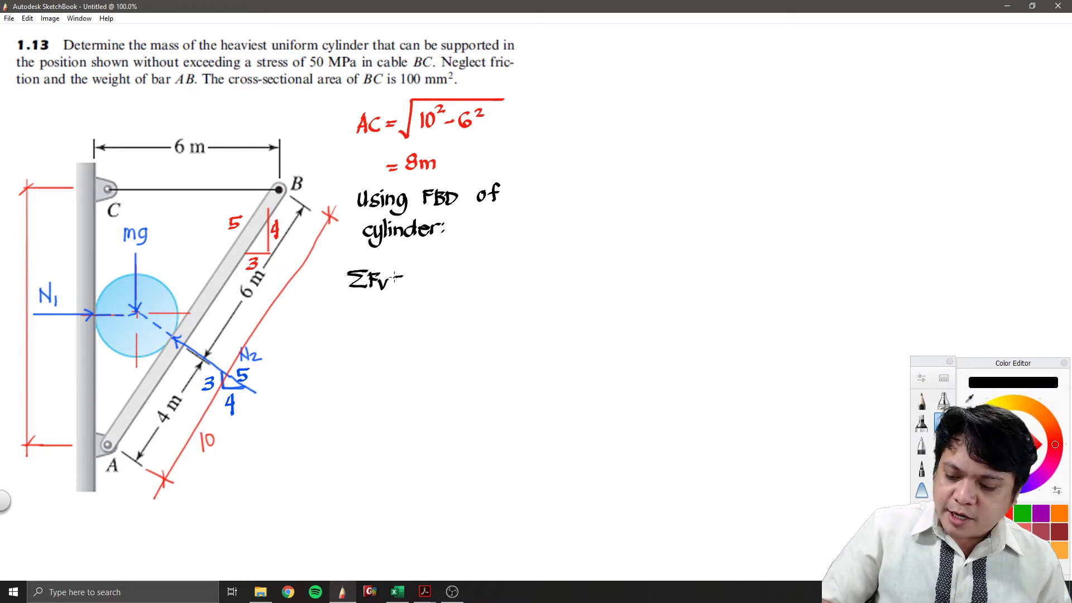
{"action": "type", "text": "=0"}
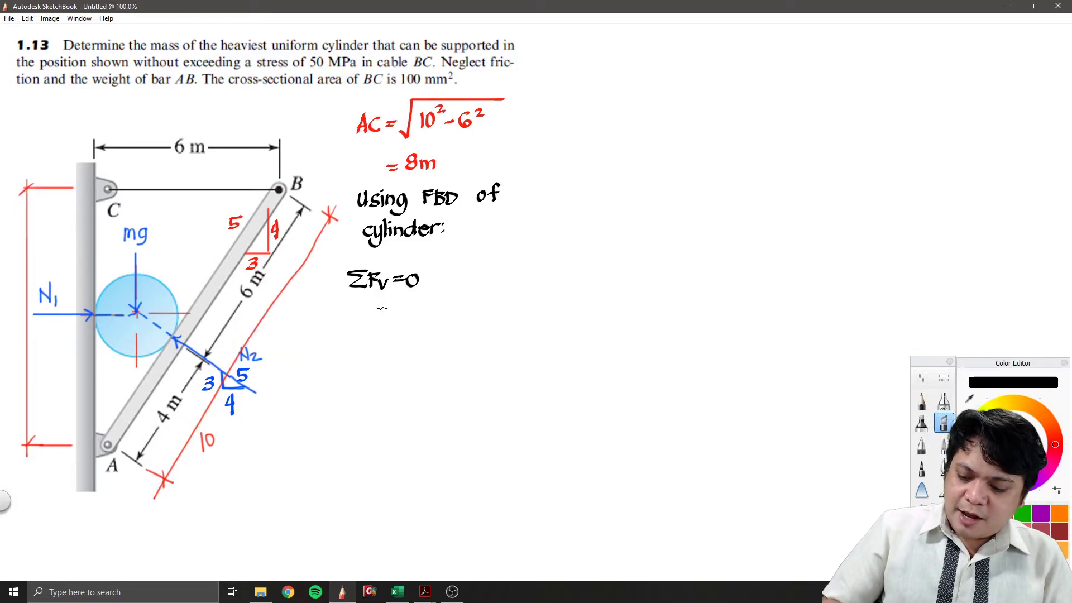
{"action": "type", "text": "3"}
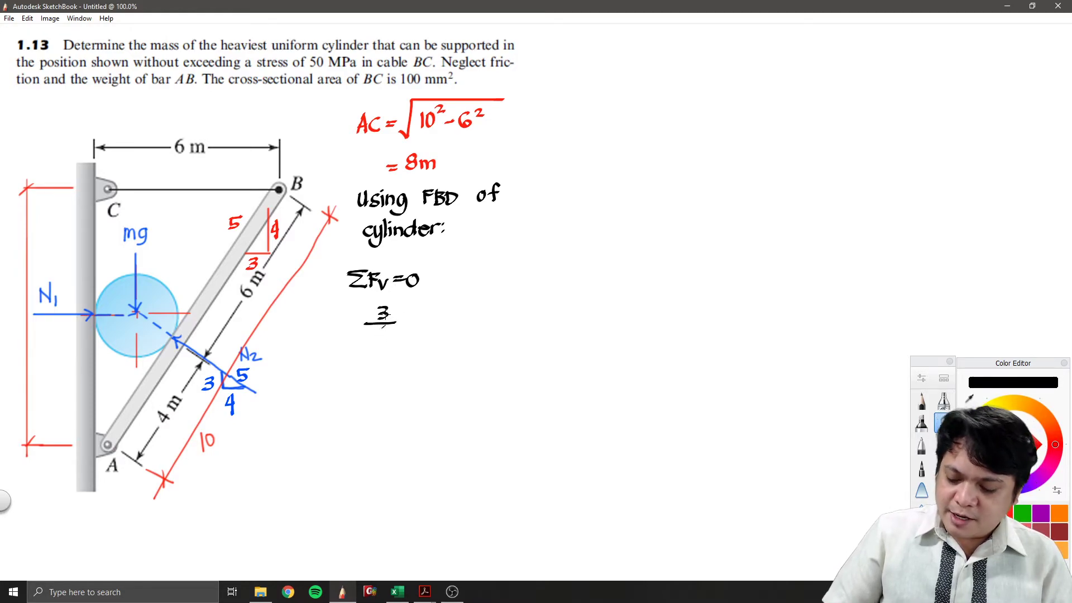
{"action": "type", "text": "5"}
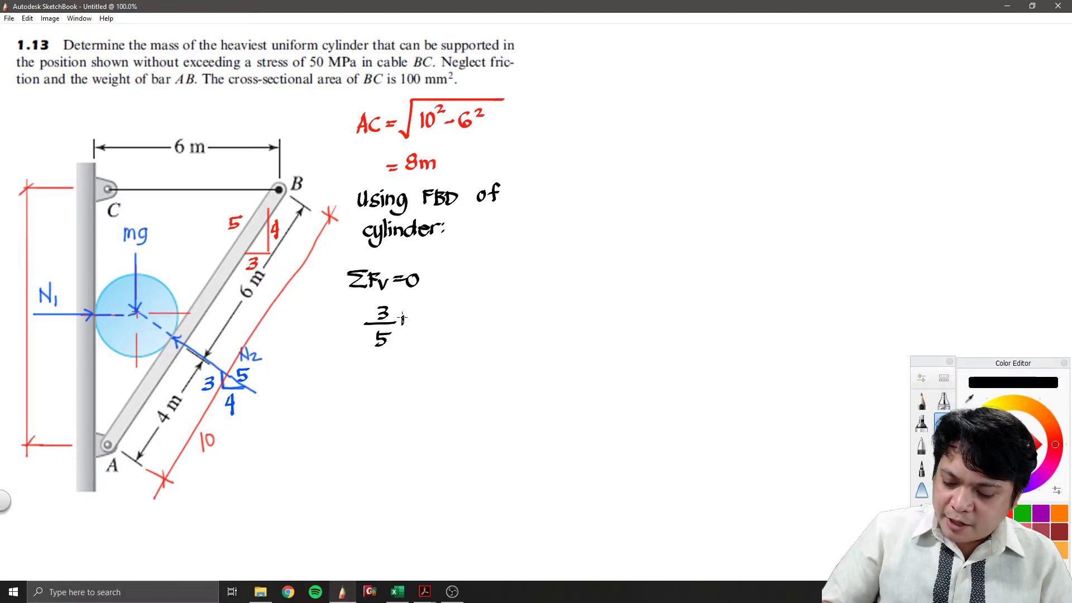
{"action": "type", "text": "N2 - mg =0"}
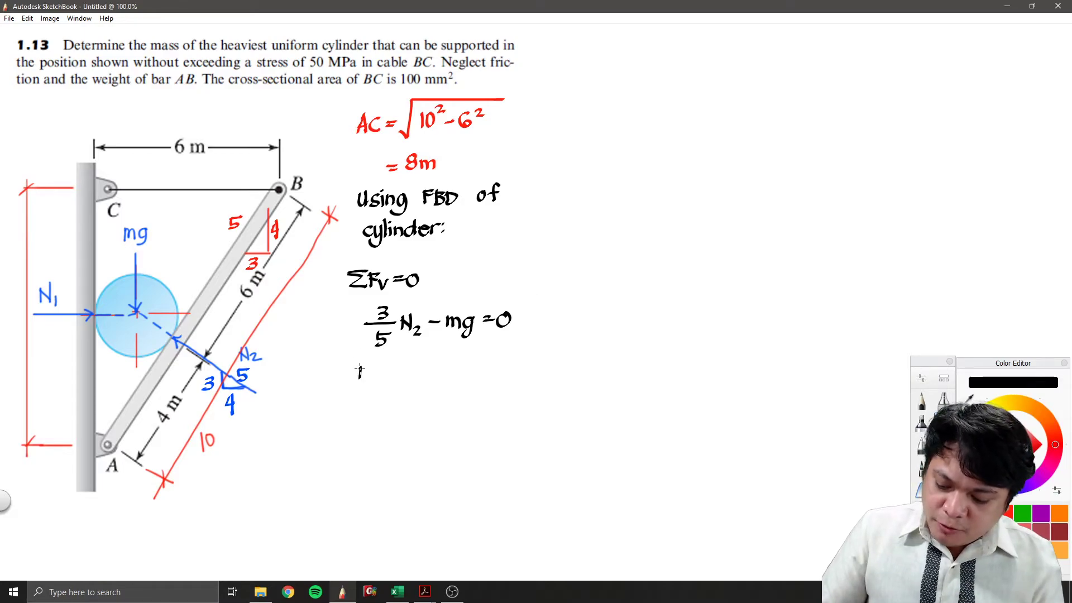
{"action": "type", "text": "N_2 = 5/3"}
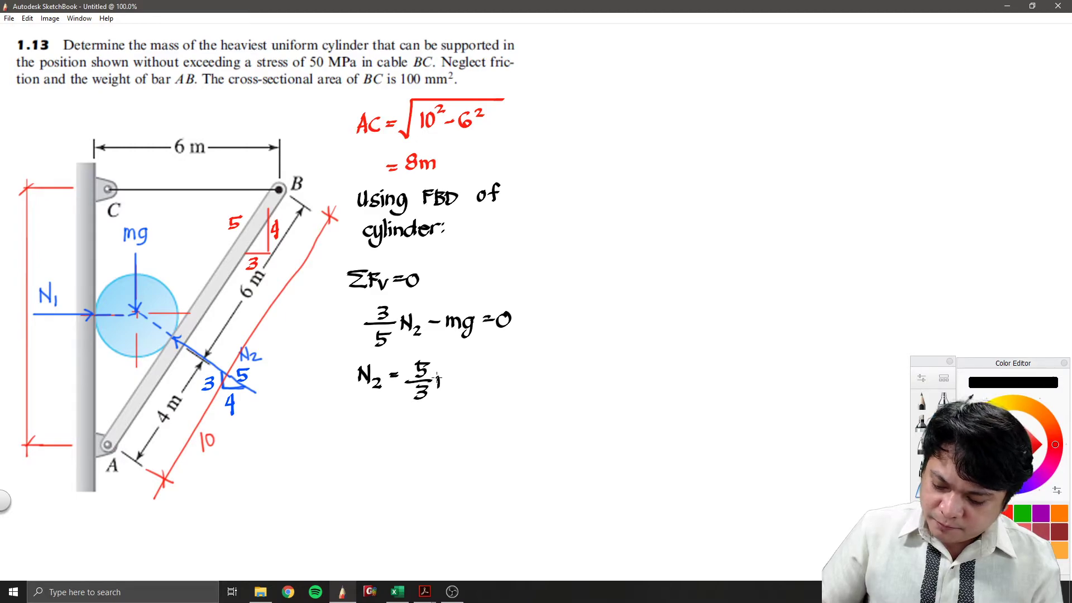
{"action": "type", "text": "mg"}
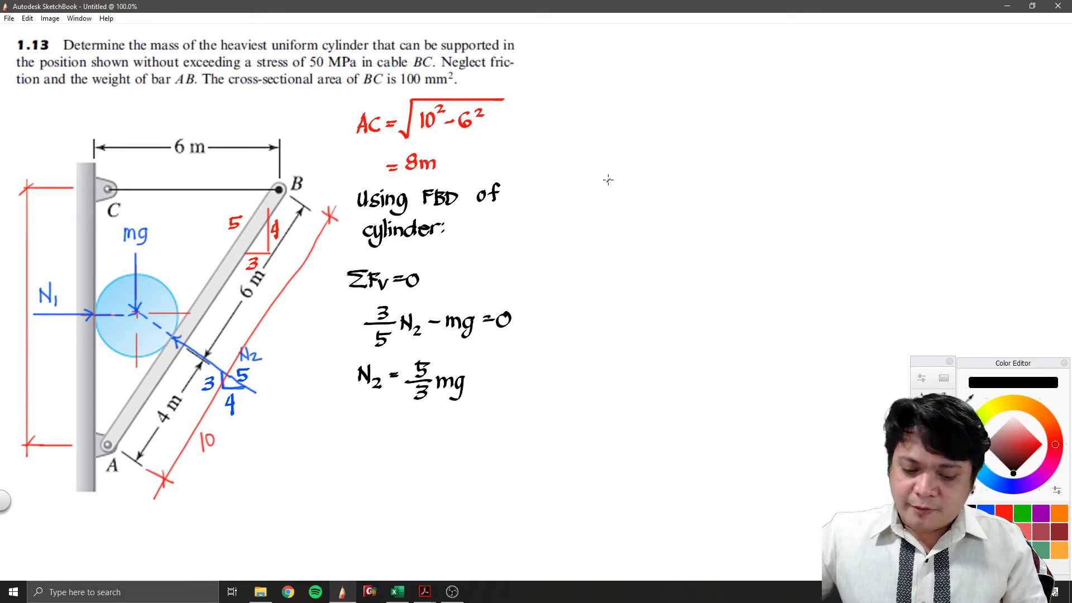
Sketch bar AB labelled A, with the N₂ arrow and 4m and 6m segment labels.
{"action": "left_click_drag", "start_coordinate": [604, 176], "coordinate": [721, 72]}
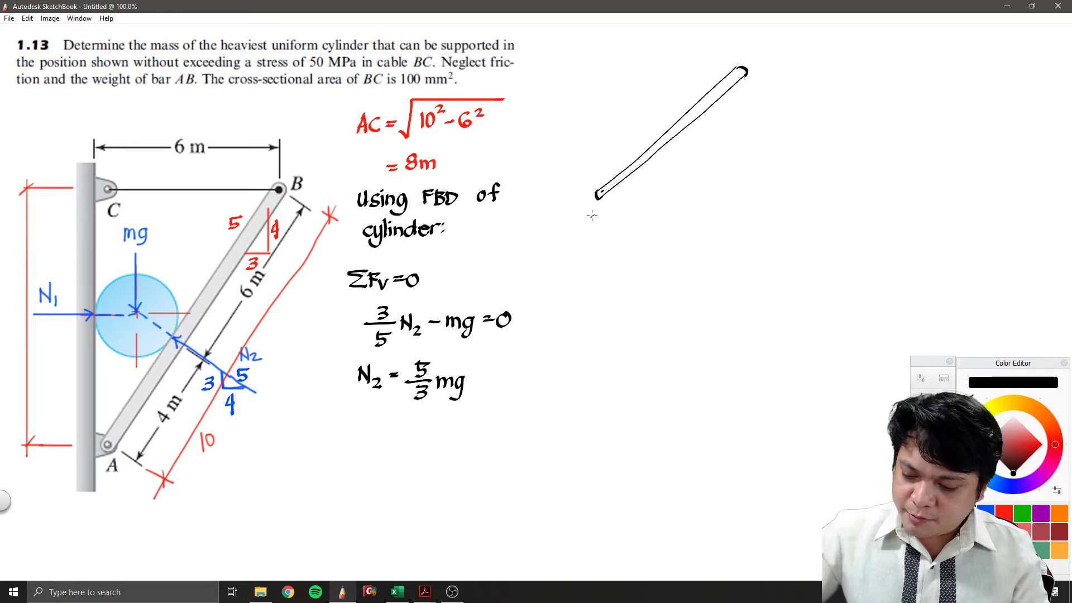
{"action": "type", "text": "A"}
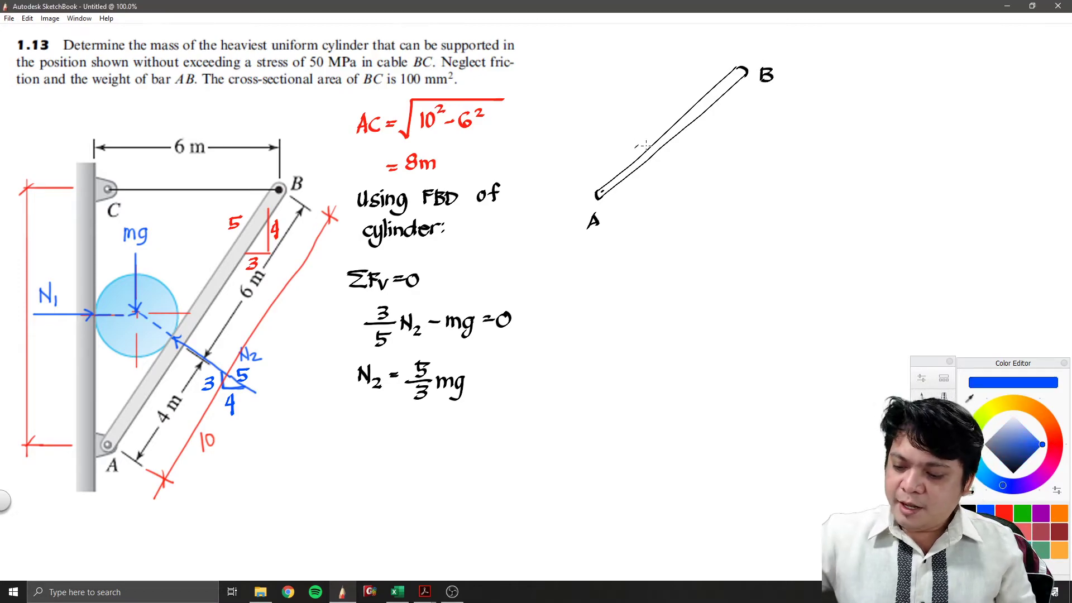
{"action": "left_click_drag", "start_coordinate": [633, 112], "coordinate": [645, 147]}
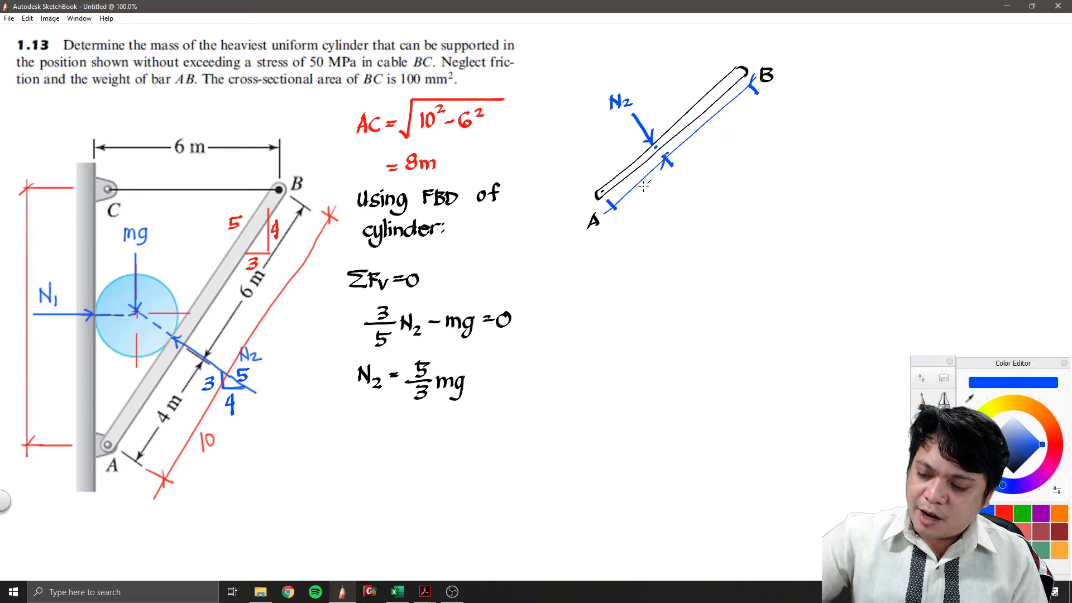
{"action": "type", "text": "4m"}
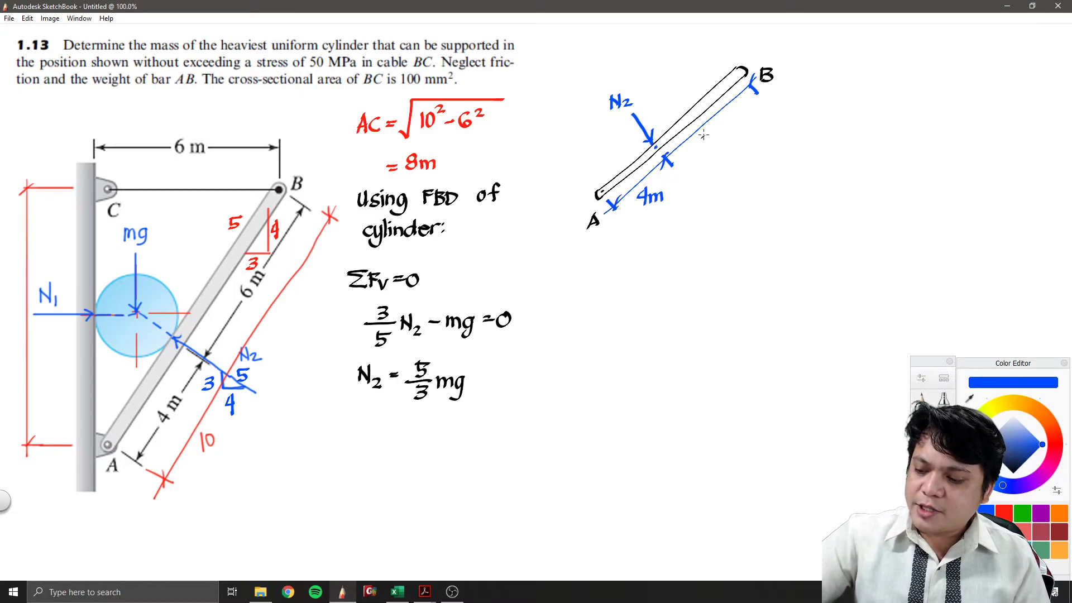
{"action": "type", "text": "6m."}
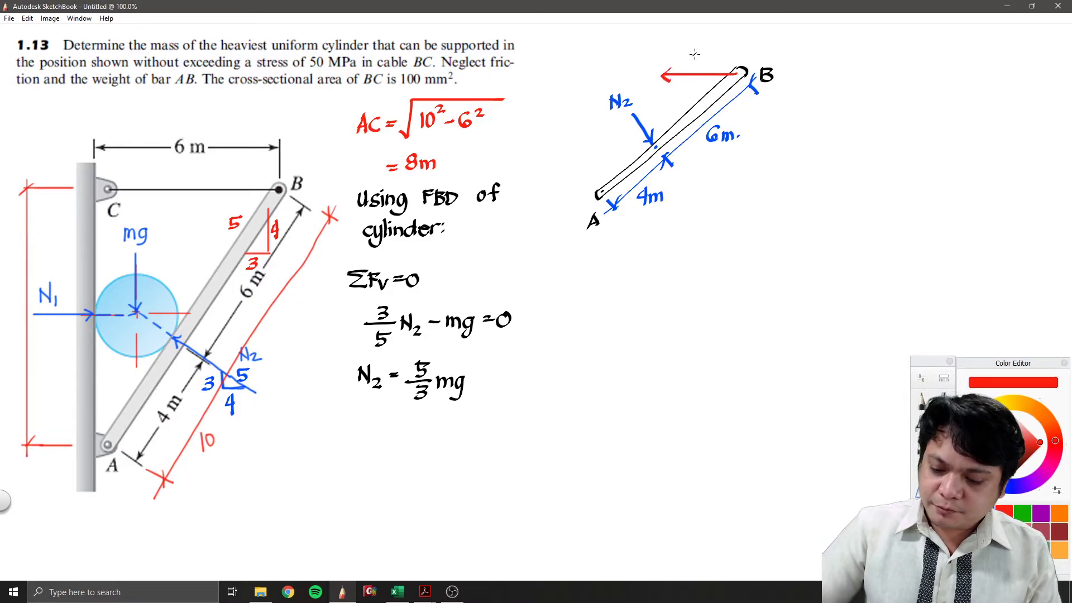
Write T above the red horizontal arrow at end B.
{"action": "type", "text": "T"}
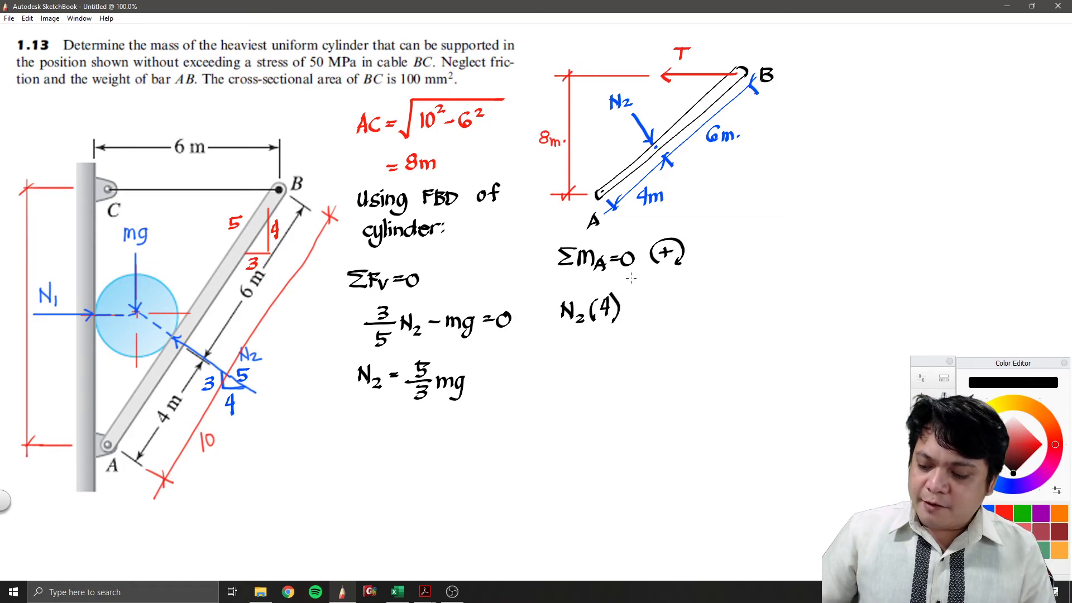
Write ΣMA = 0 and N₂(4) − T(8) = 0 beside the 8 m dimension.
{"action": "type", "text": "-1"}
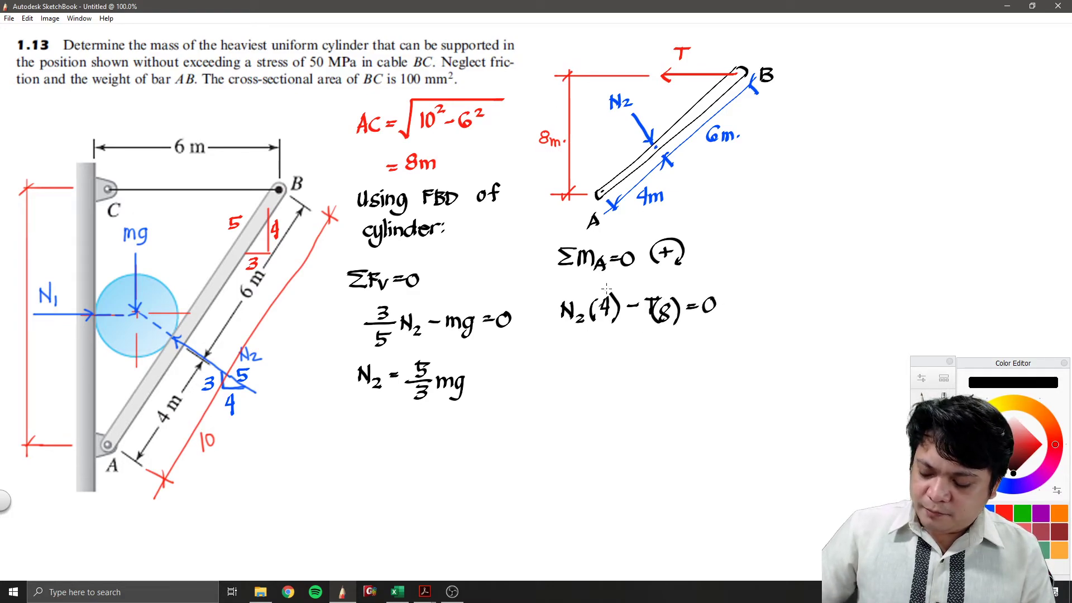
Handwrite T = σA = (50MPa)(100mm²) and T = 5,000 N below the moment equation.
{"action": "type", "text": "T"}
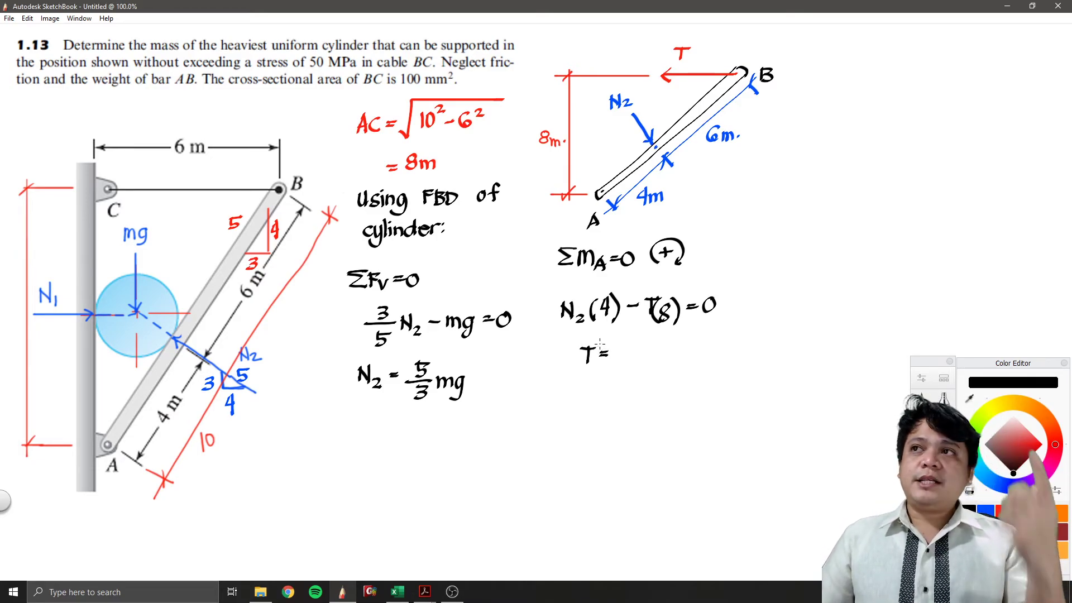
{"action": "type", "text": "0"}
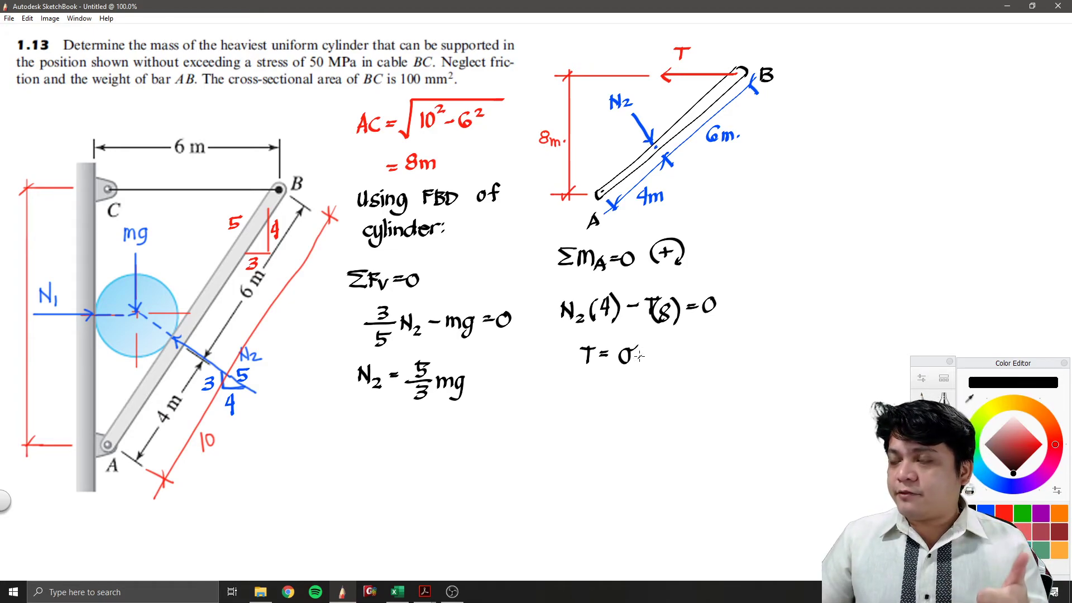
{"action": "type", "text": "A"}
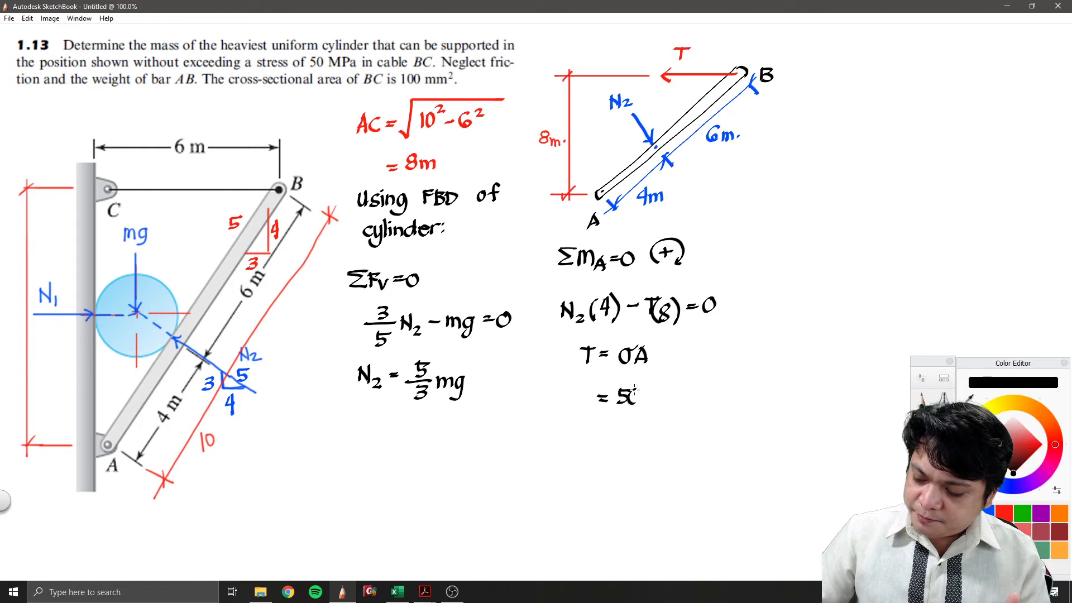
{"action": "type", "text": "50MPa)("}
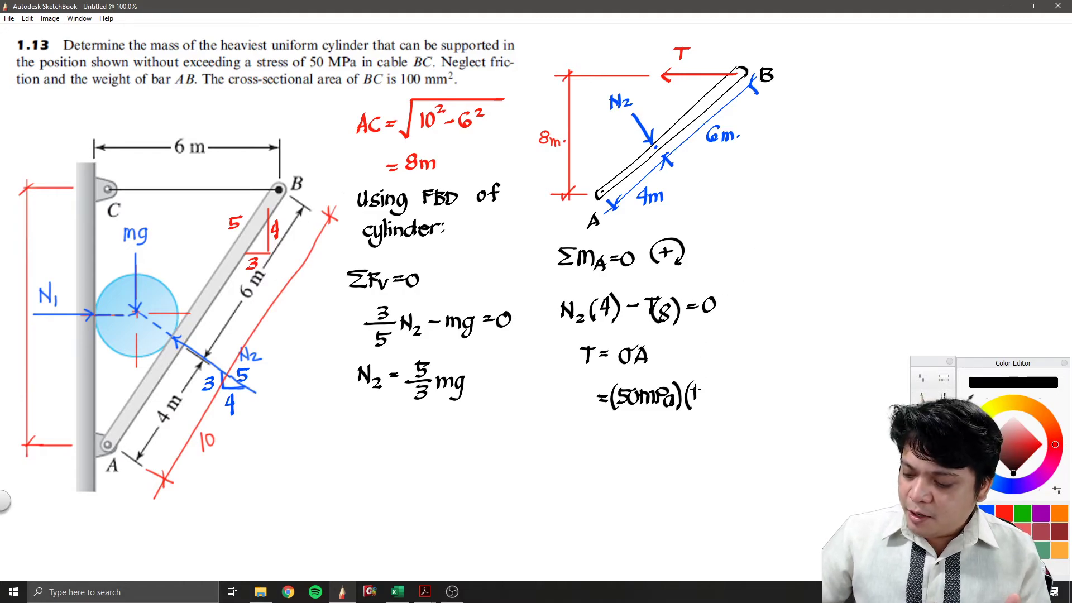
{"action": "type", "text": "100mm²)/1"}
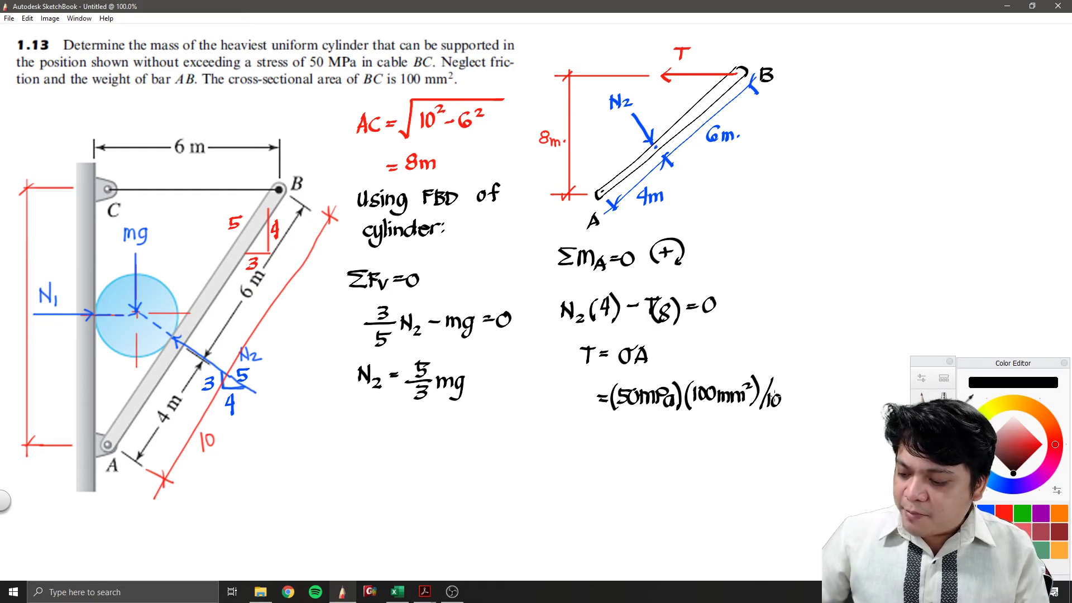
{"action": "type", "text": "00"}
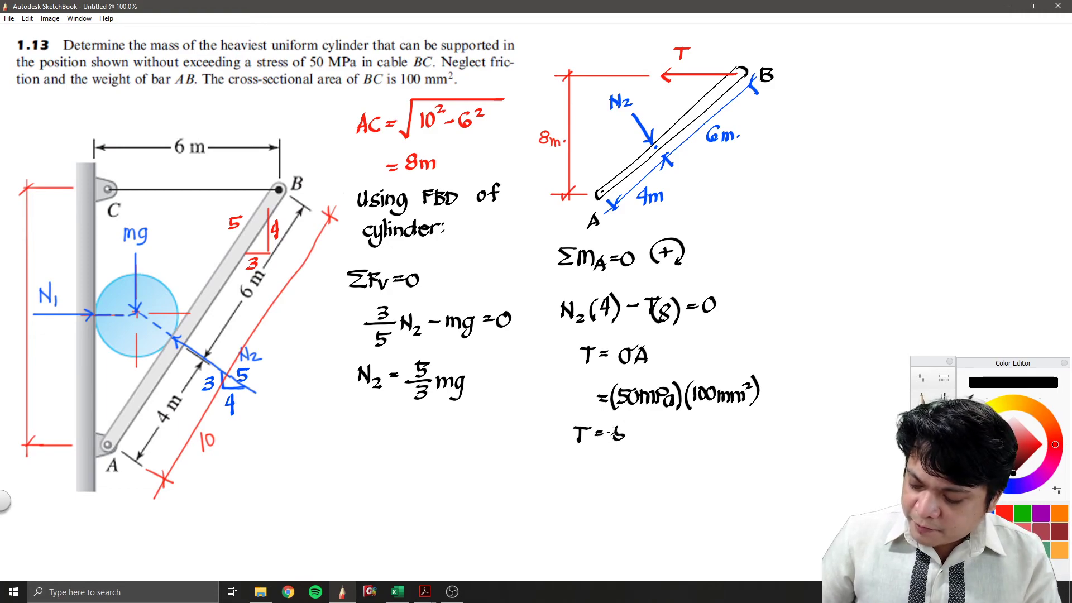
{"action": "type", "text": "5,000 N."}
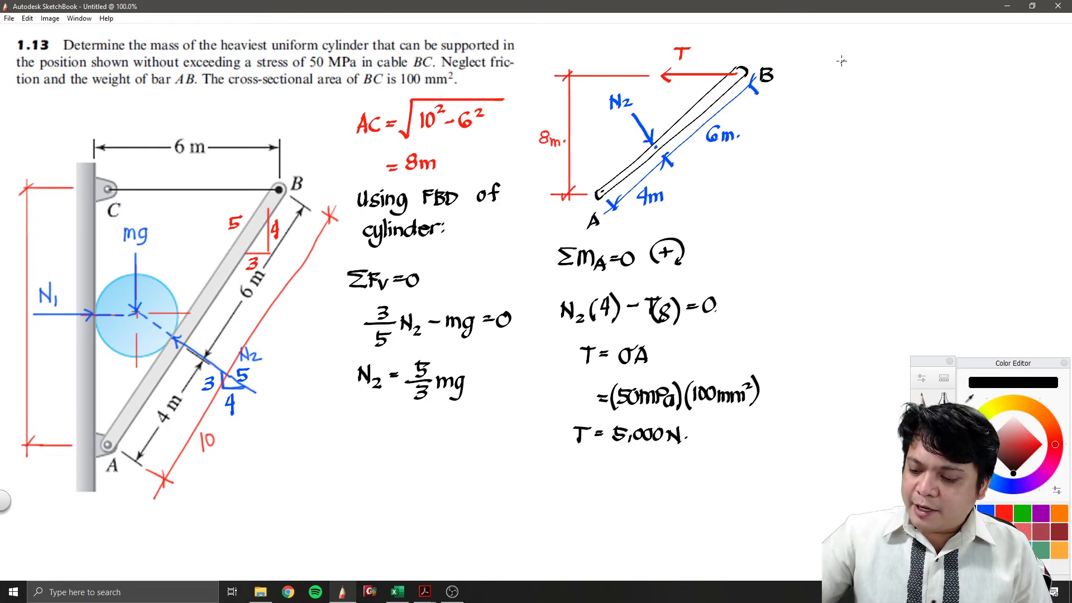
{"action": "mouse_move", "coordinate": [829, 58]}
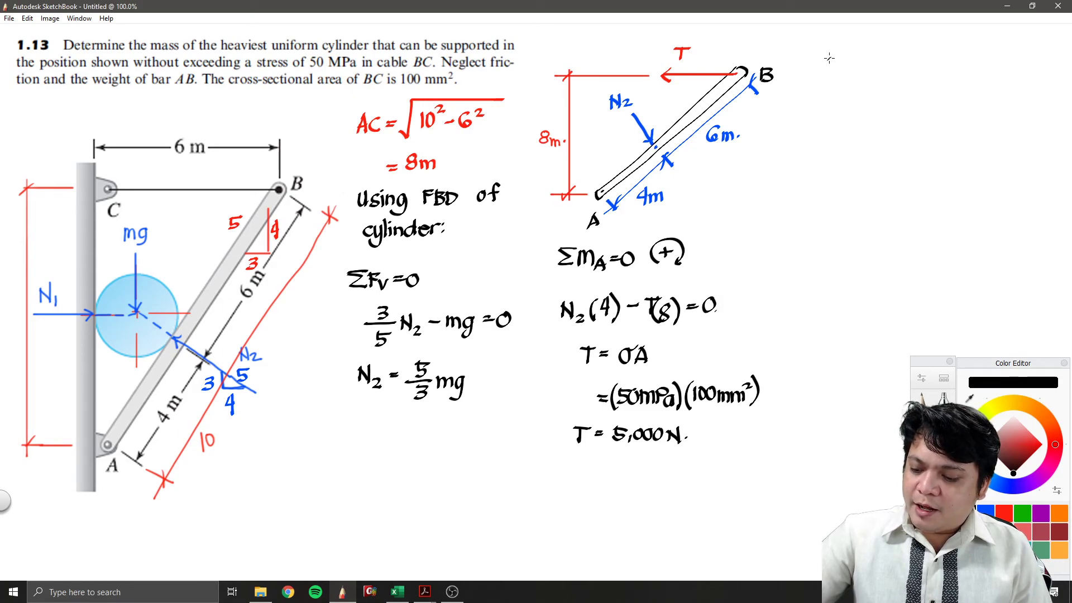
Write N₂ = 8(5,000)/4 with its fraction bar, concluding N₂ = 10,000 N.
{"action": "type", "text": "N2 = 8(5,000"}
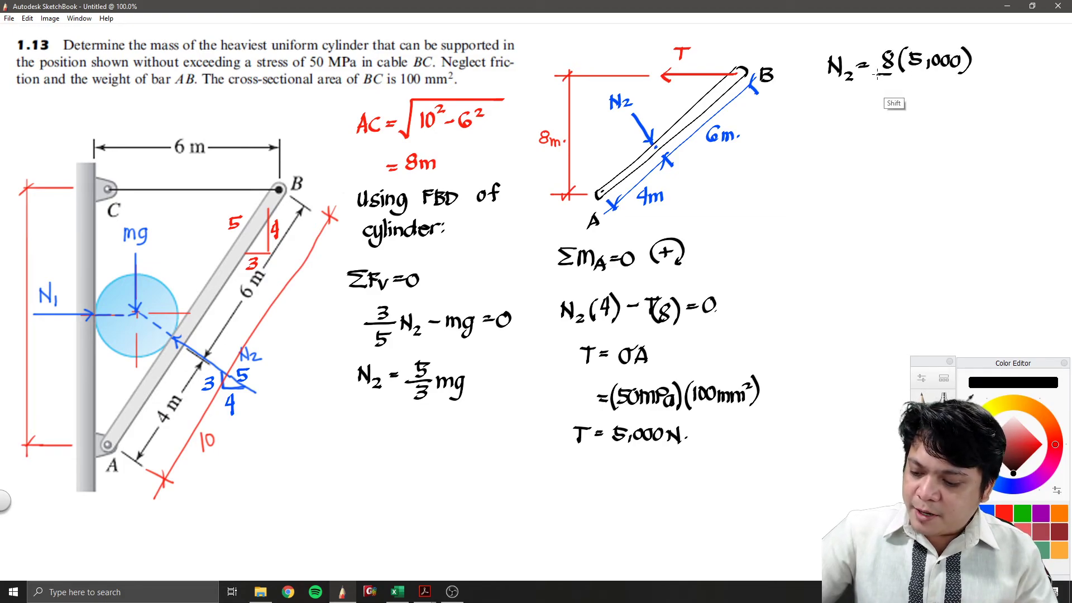
{"action": "left_click_drag", "start_coordinate": [882, 83], "coordinate": [957, 82]}
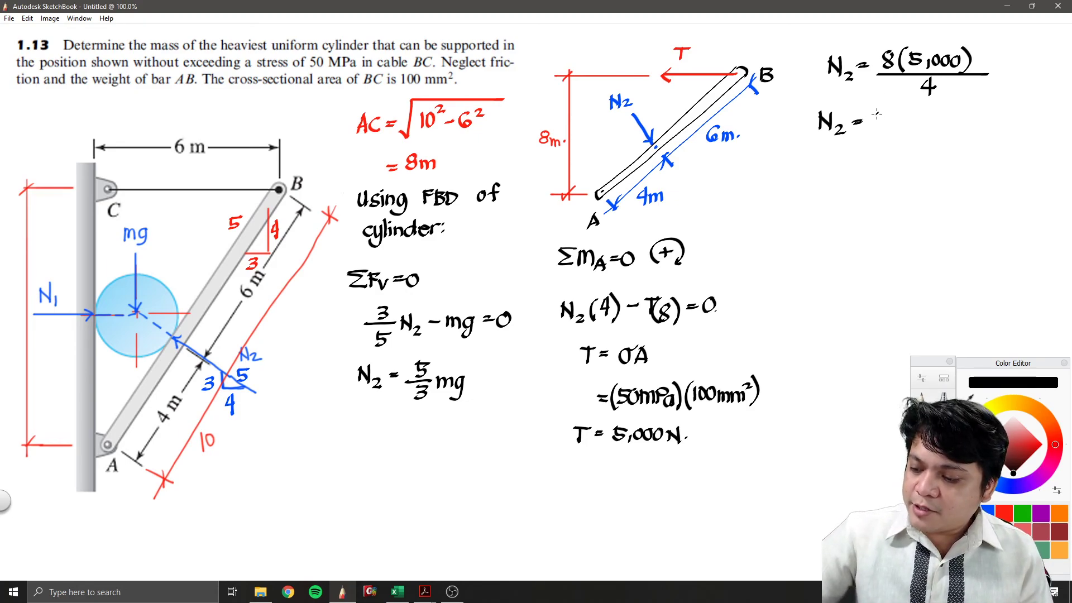
{"action": "type", "text": "10,000"}
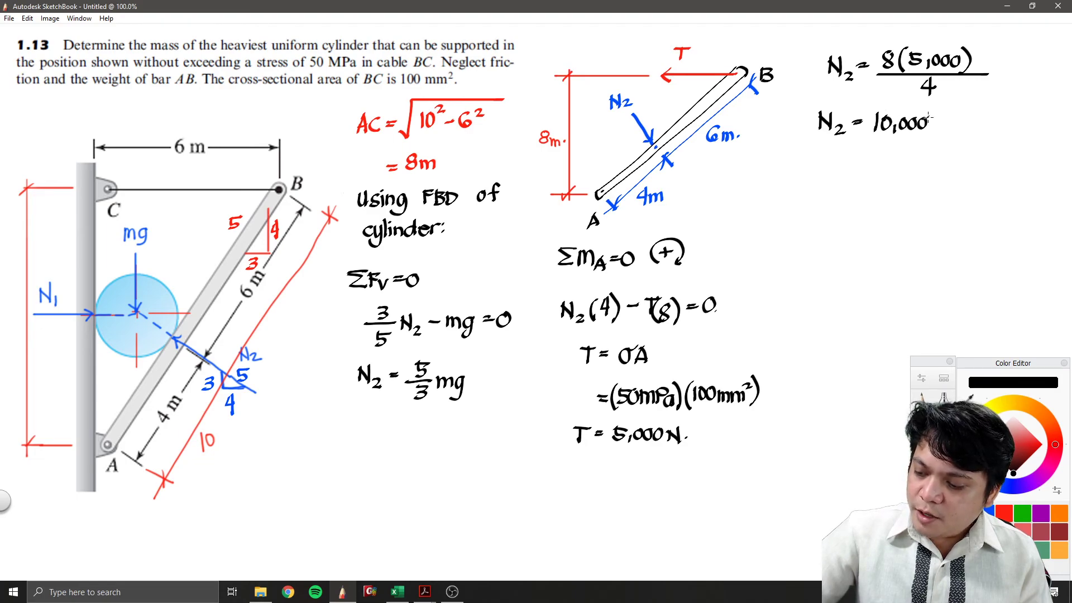
{"action": "type", "text": "N"}
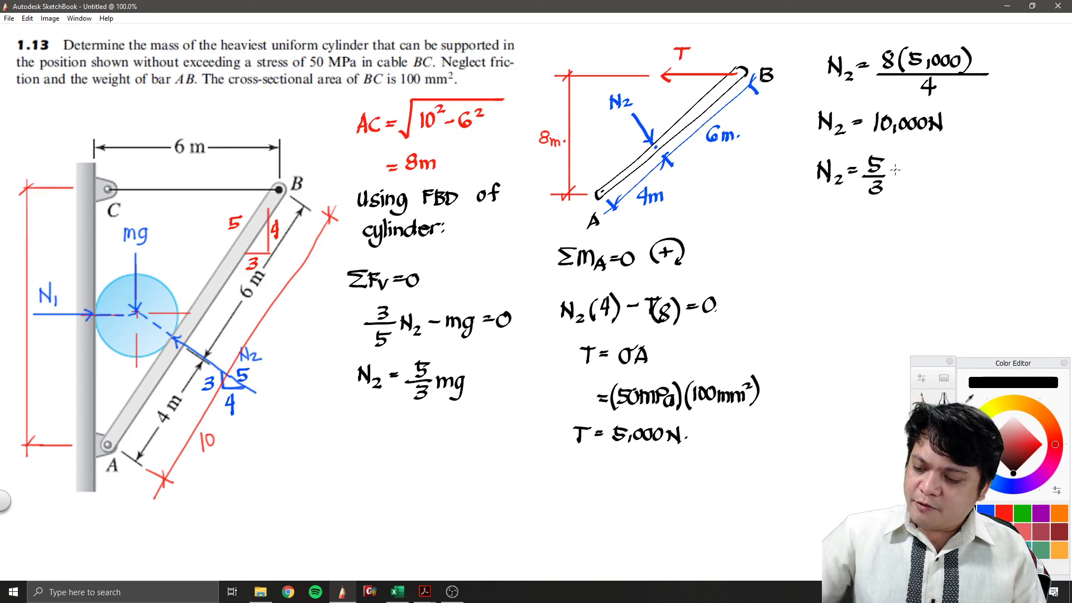
Handwrite N2 = 5/3 mg and substitute 10,000 = 5/3 m(9.81 m/s²).
{"action": "type", "text": "mg"}
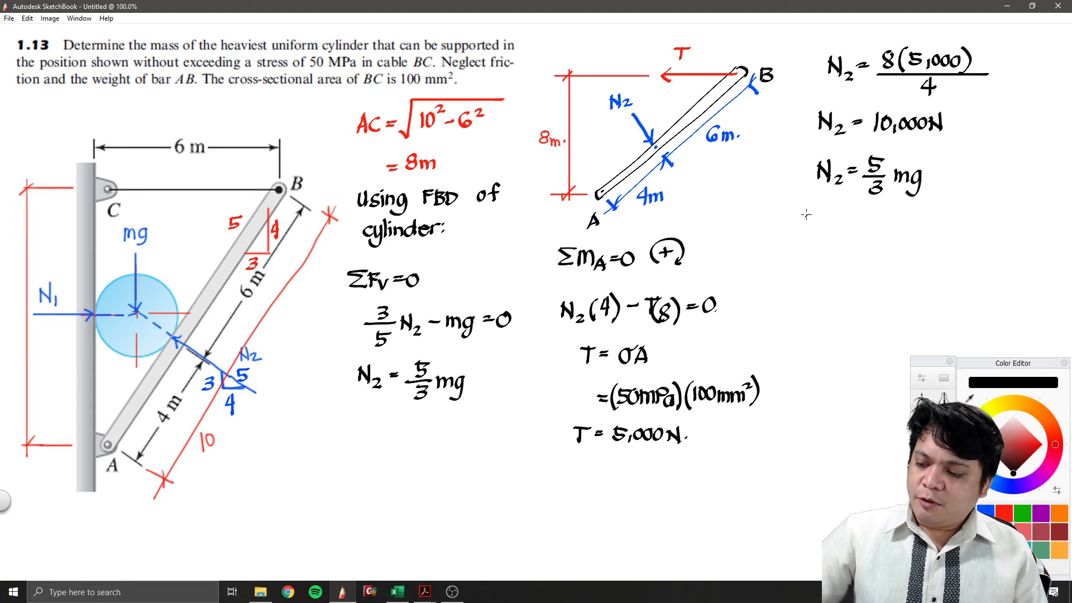
{"action": "type", "text": "10,000 ="}
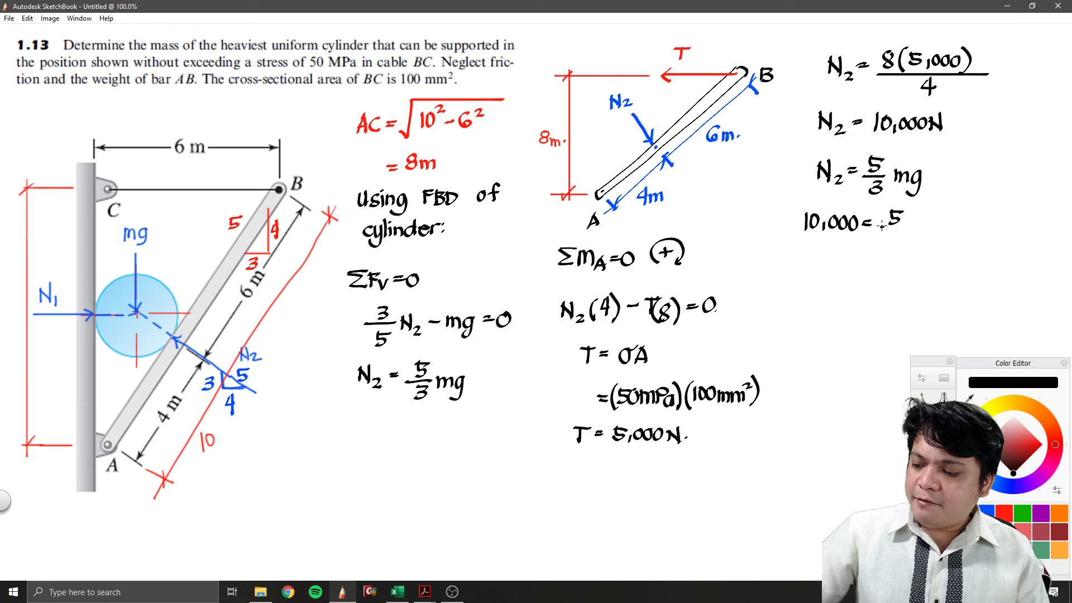
{"action": "type", "text": "5/3 m(9.81m/s2"}
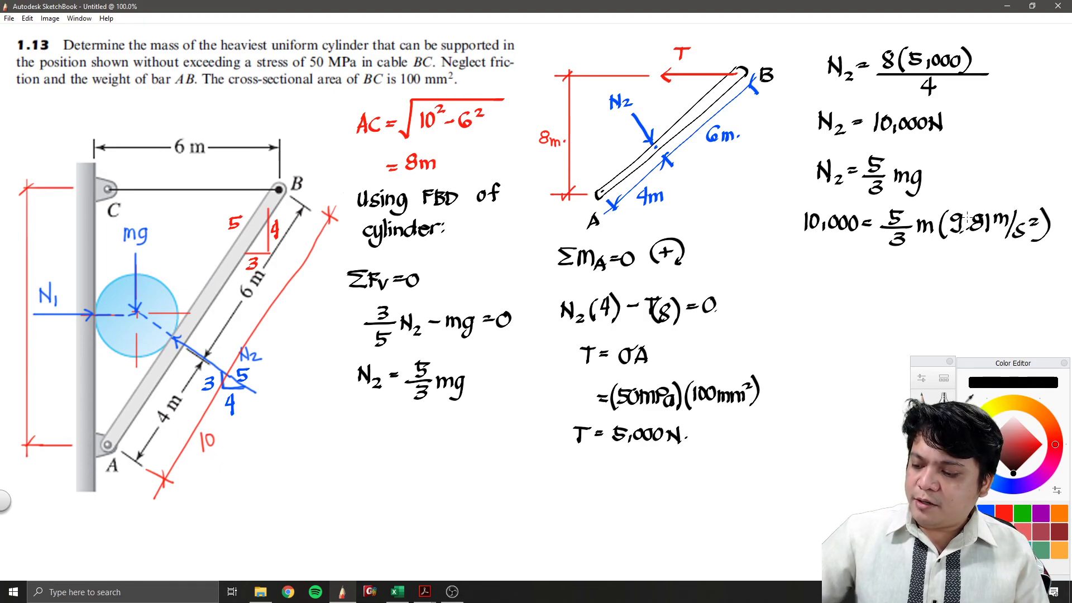
Write the cylinder mass result m = 611.62 kg.
{"action": "type", "text": "m ="}
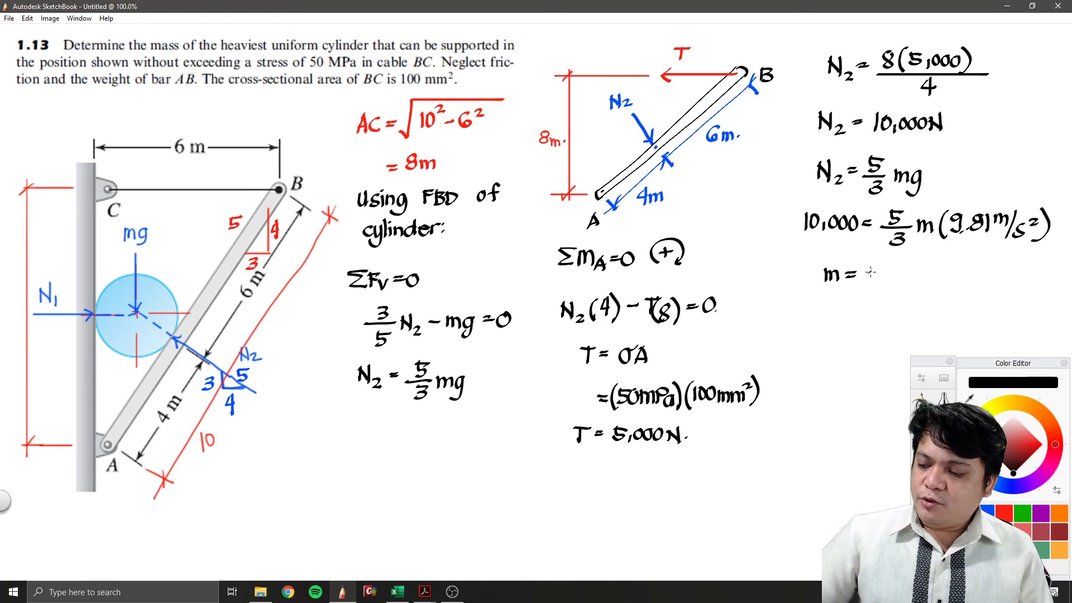
{"action": "type", "text": "611.62"}
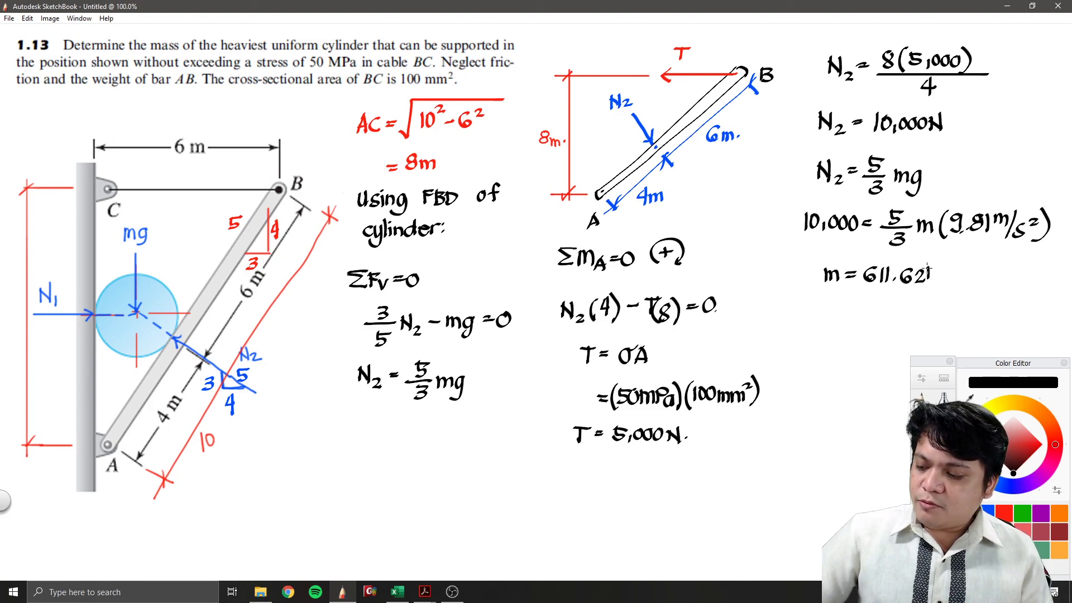
{"action": "type", "text": "kg."}
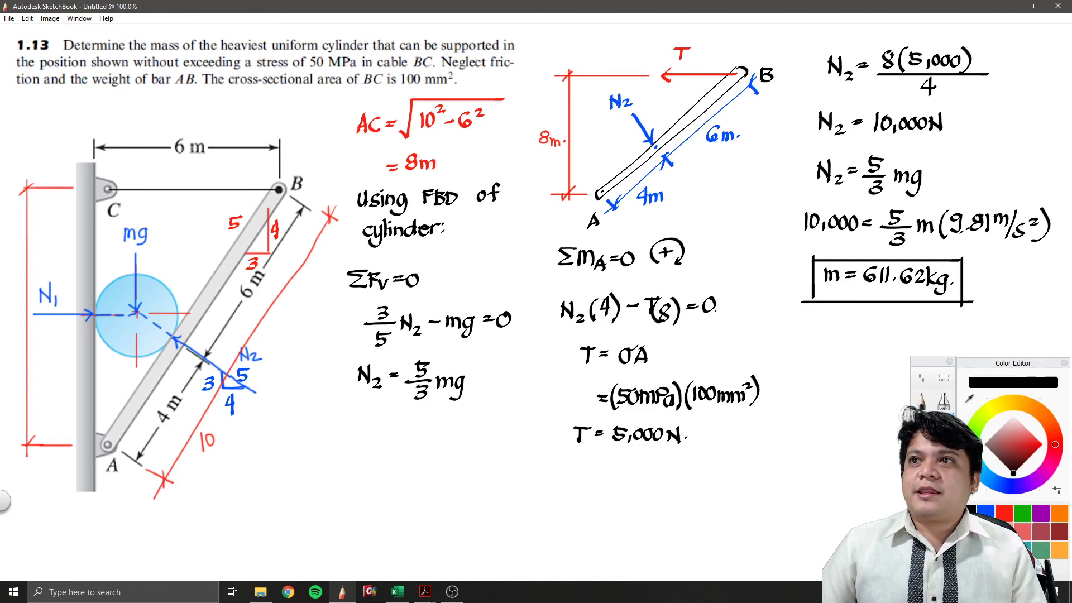
{"action": "mouse_move", "coordinate": [287, 219]}
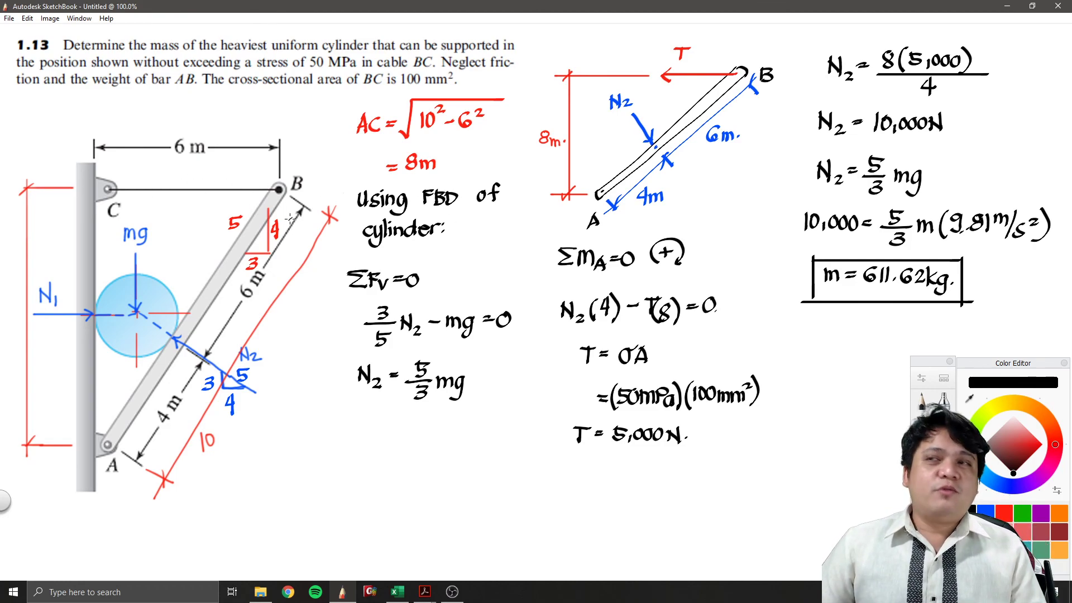